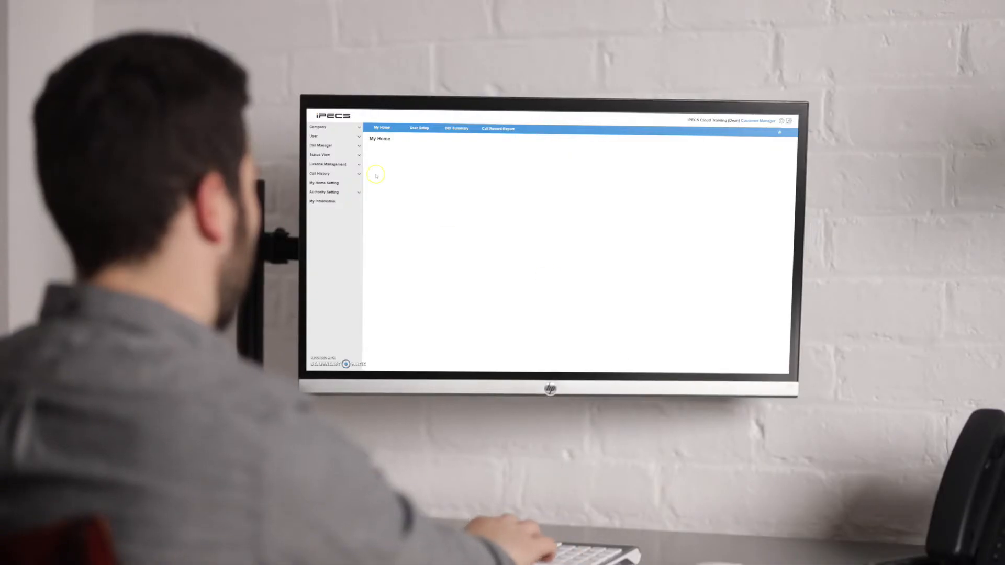
Open the Normal time schedule under Company, showing Automatic change mode and Day mode
{"action": "left_click", "coordinate": [318, 127]}
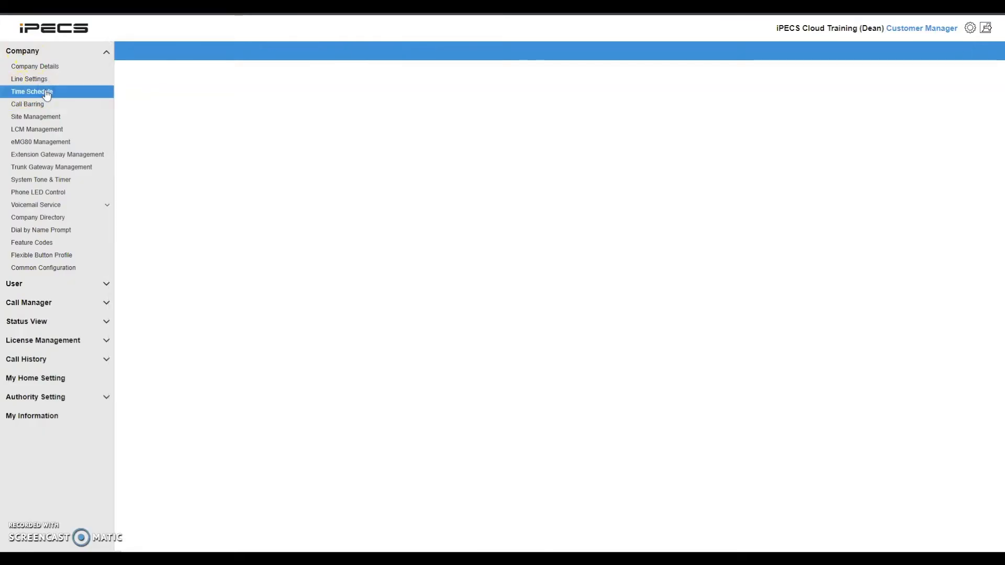
{"action": "left_click", "coordinate": [31, 92]}
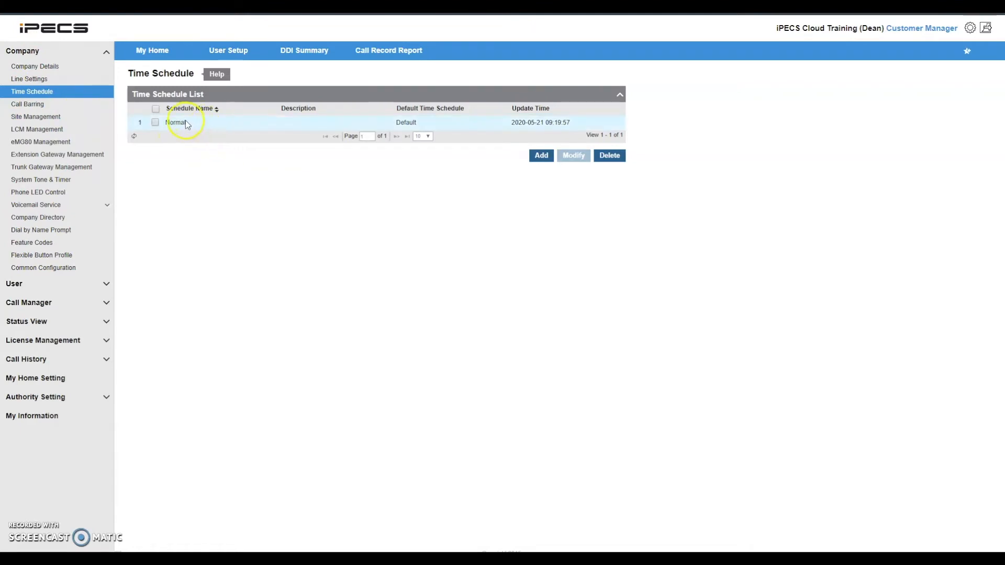
{"action": "left_click", "coordinate": [175, 122]}
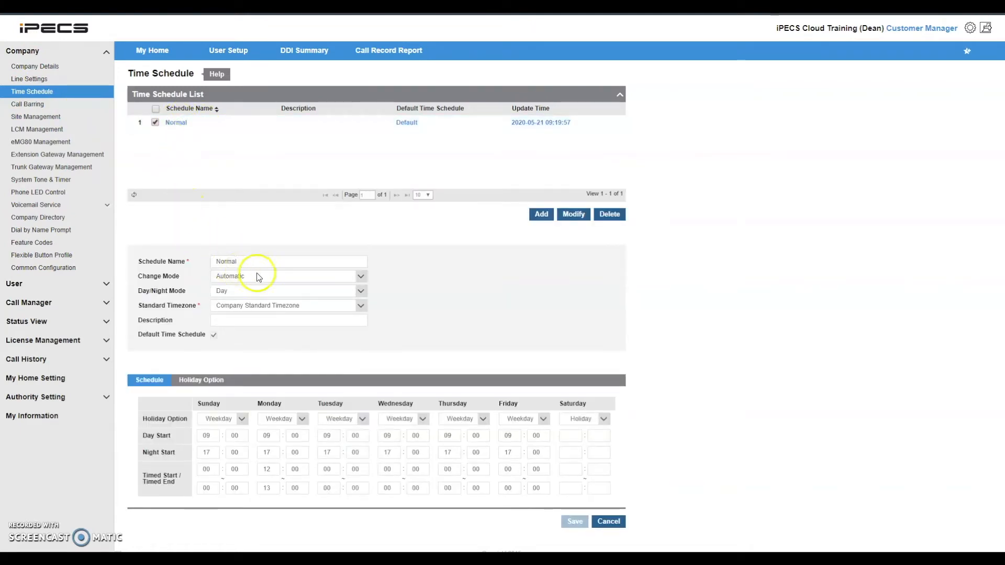
{"action": "mouse_move", "coordinate": [211, 300]}
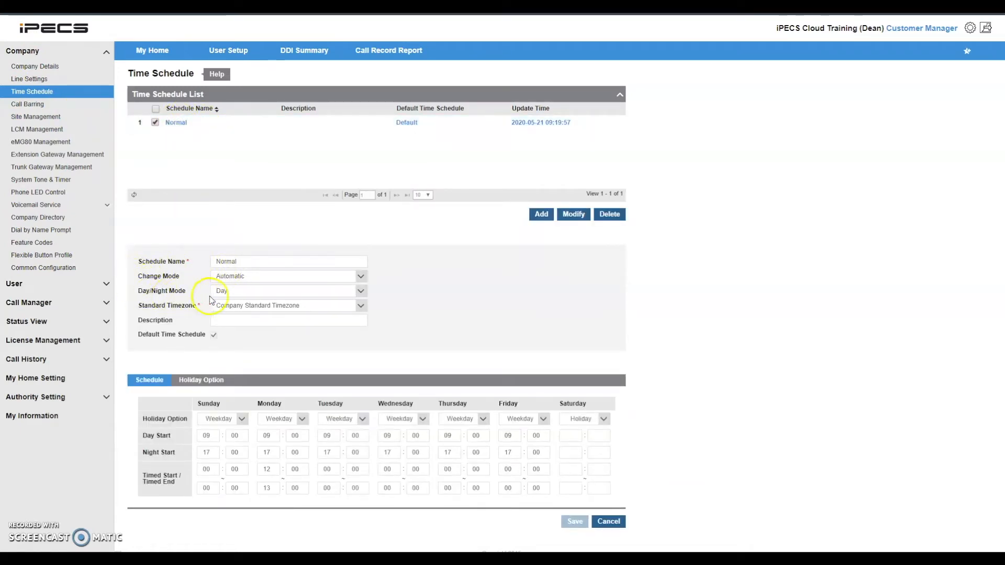
{"action": "mouse_move", "coordinate": [243, 299]}
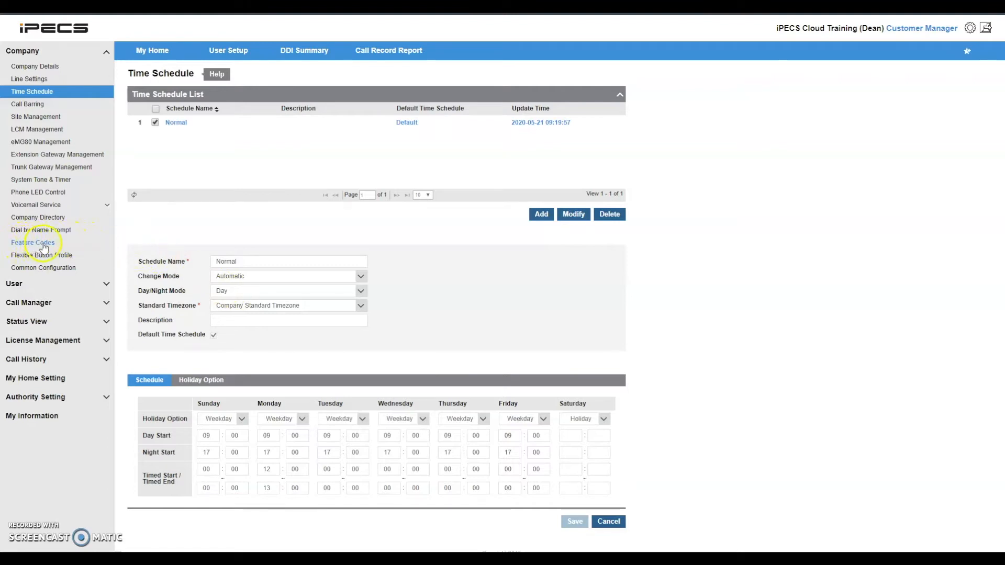
Search Feature Codes by feature name for 'service time', finding Time Mode Change code 538
{"action": "left_click", "coordinate": [31, 243]}
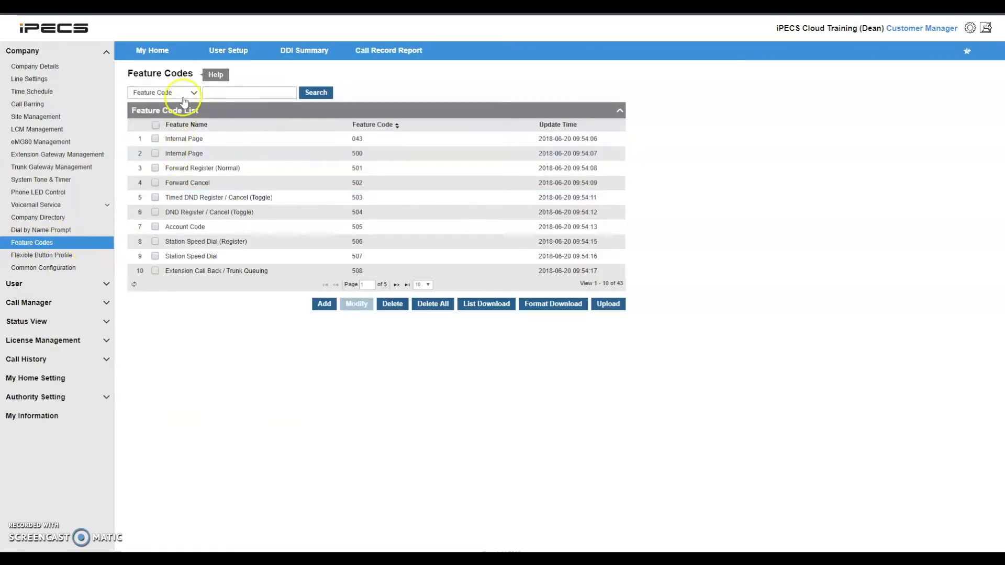
{"action": "left_click", "coordinate": [164, 92]}
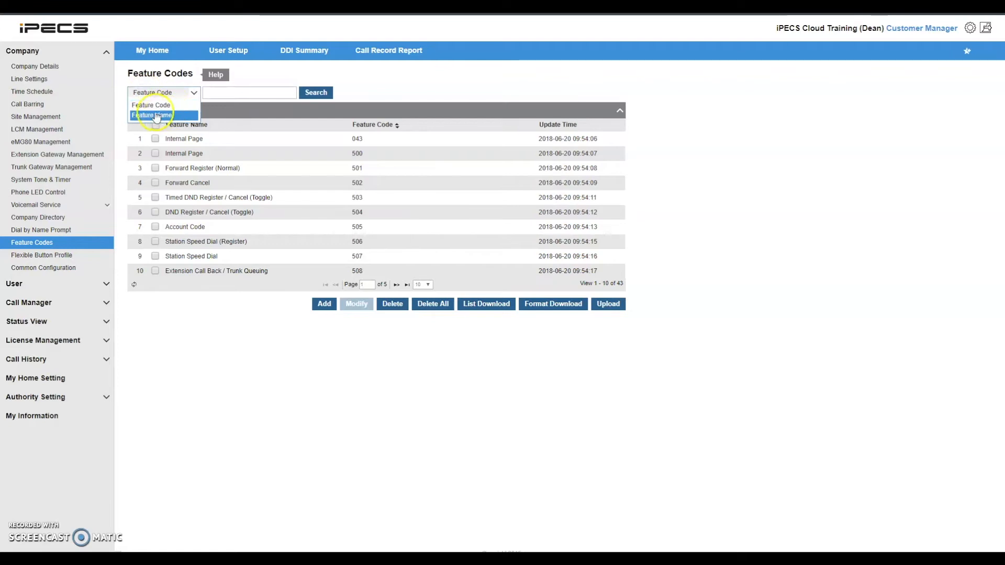
{"action": "left_click", "coordinate": [157, 113]}
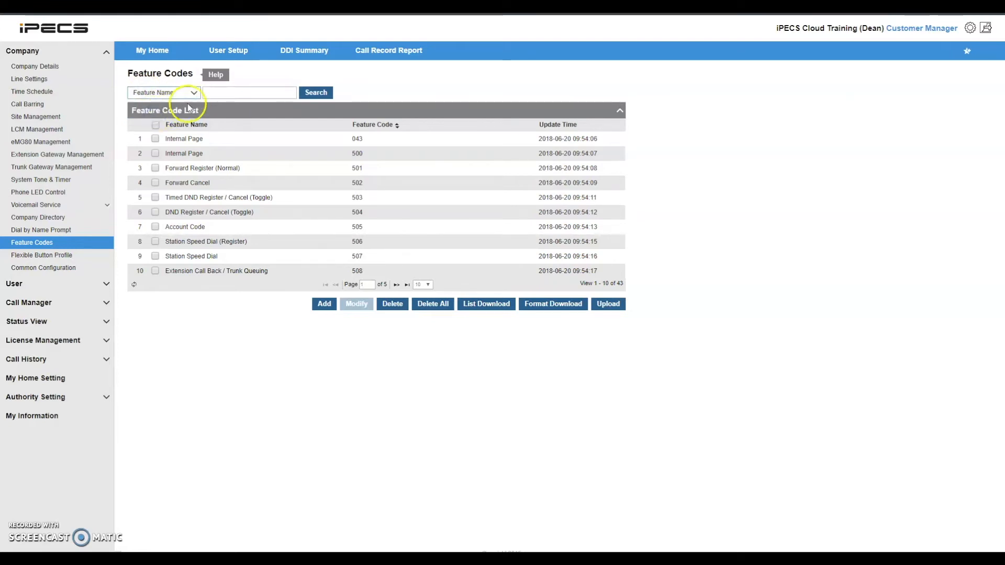
{"action": "left_click", "coordinate": [249, 93]}
{"action": "type", "text": "service time"}
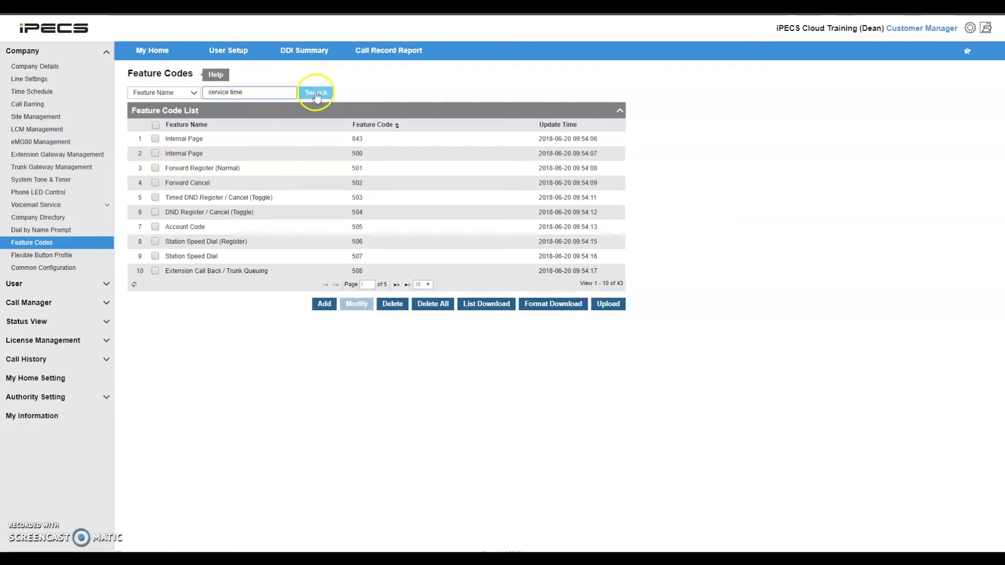
{"action": "left_click", "coordinate": [316, 92]}
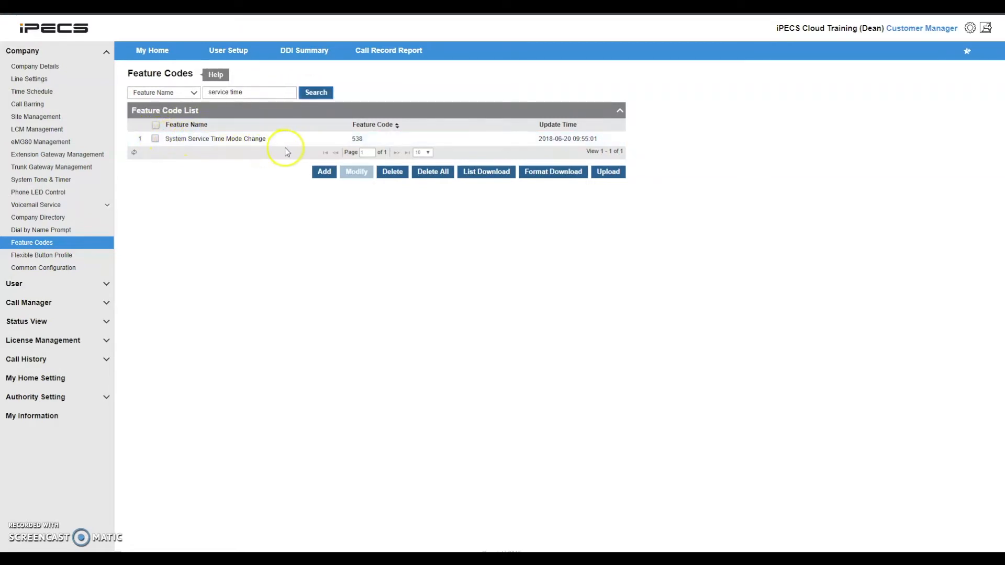
{"action": "mouse_move", "coordinate": [368, 144]}
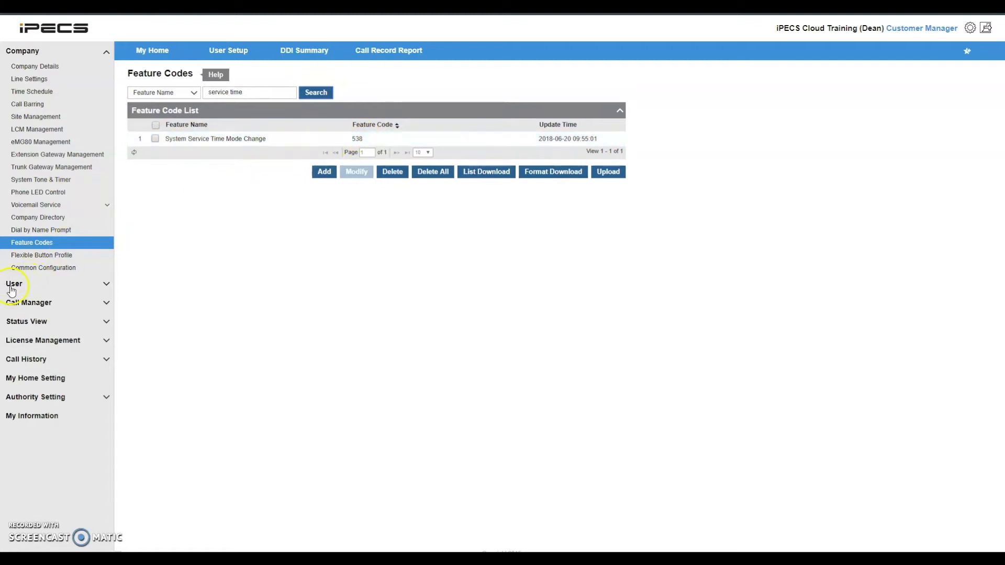
Save extension 150's Feature tab with Time Zone Mode Change set to Allow
{"action": "left_click", "coordinate": [16, 283]}
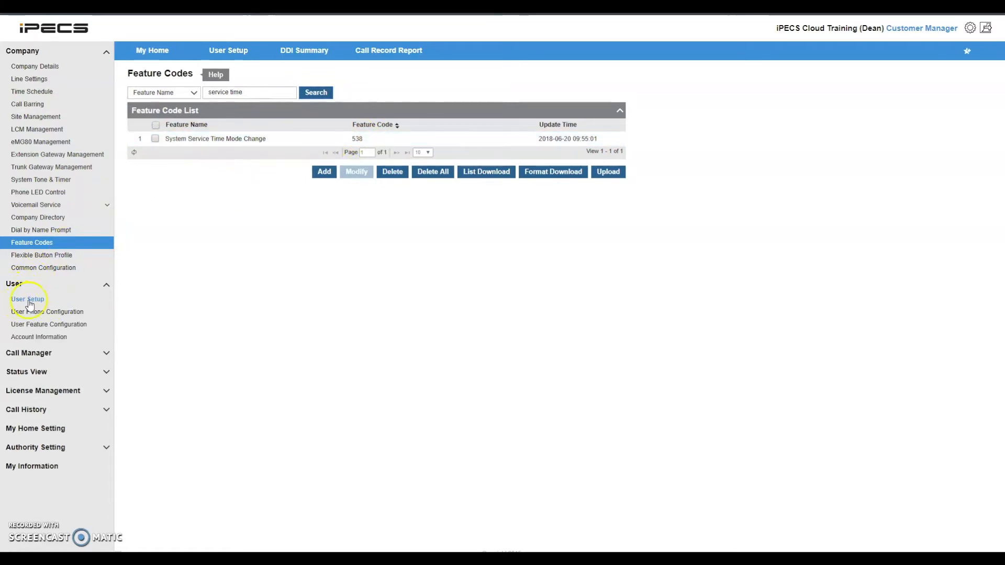
{"action": "left_click", "coordinate": [26, 299]}
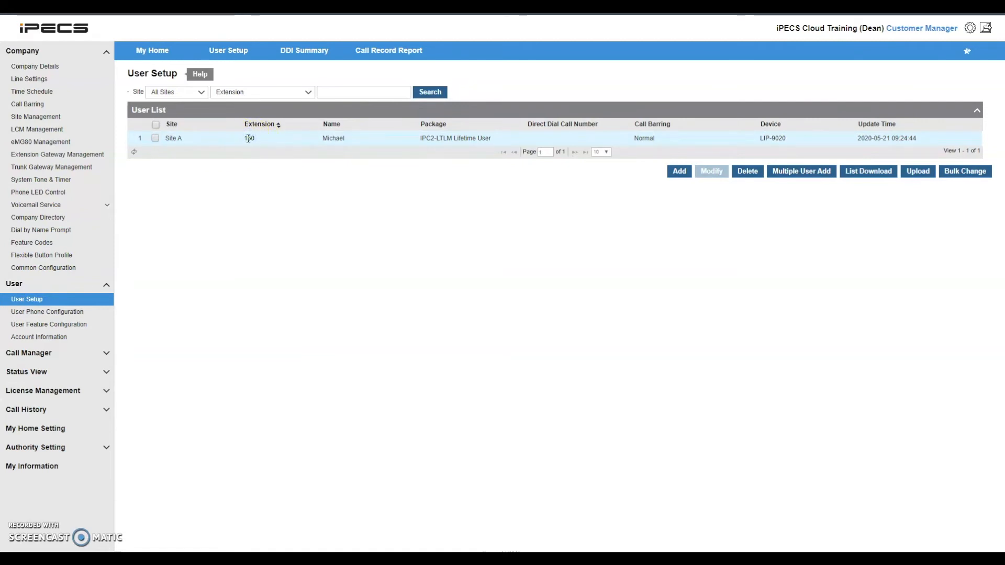
{"action": "left_click", "coordinate": [249, 138]}
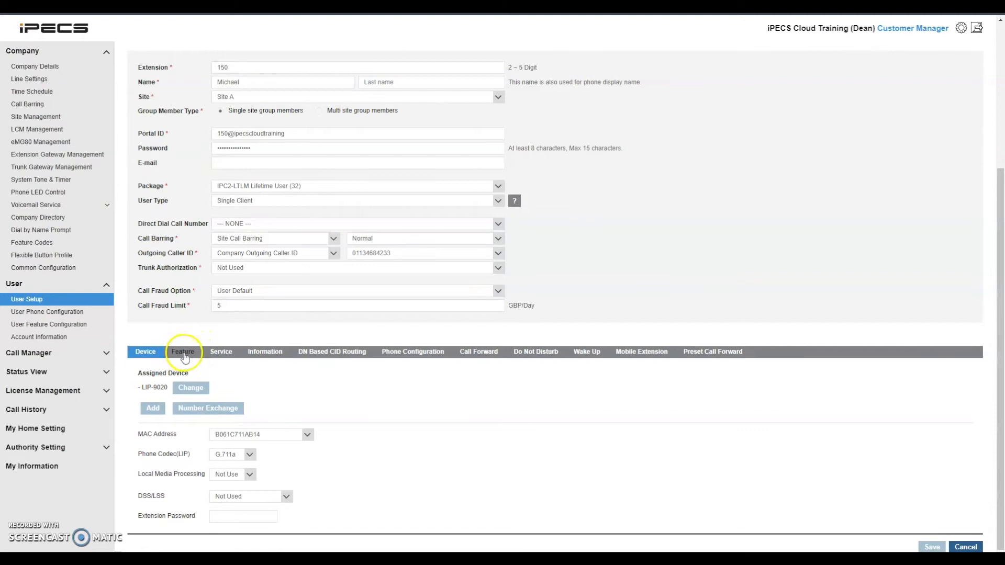
{"action": "left_click", "coordinate": [183, 352]}
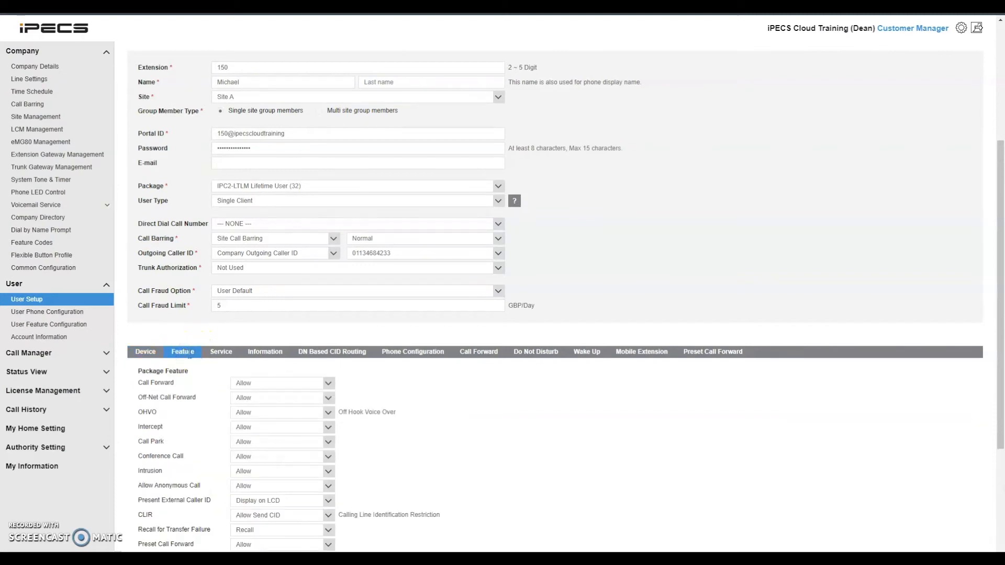
{"action": "mouse_move", "coordinate": [572, 442]}
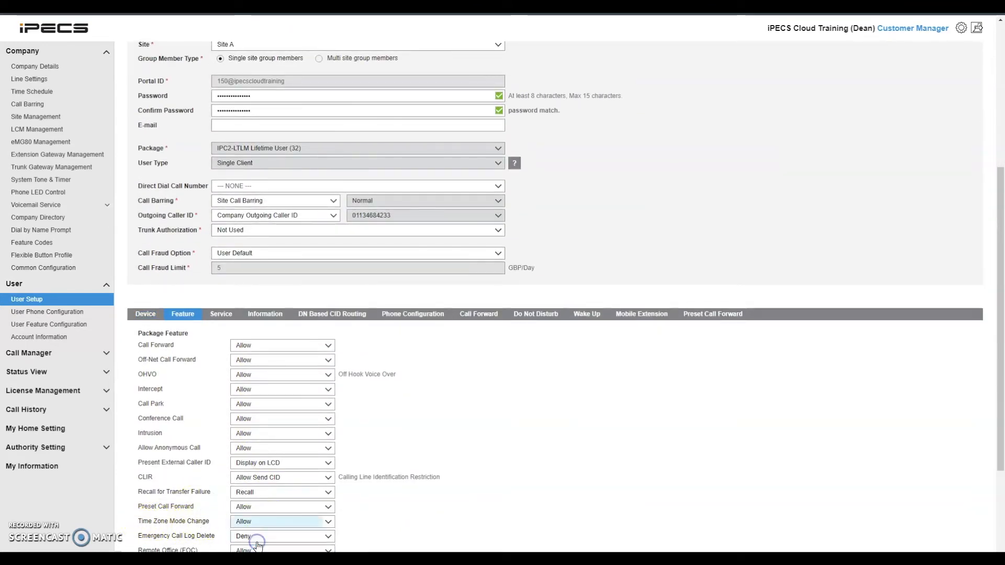
{"action": "scroll", "scroll_direction": "down", "scroll_amount": 3}
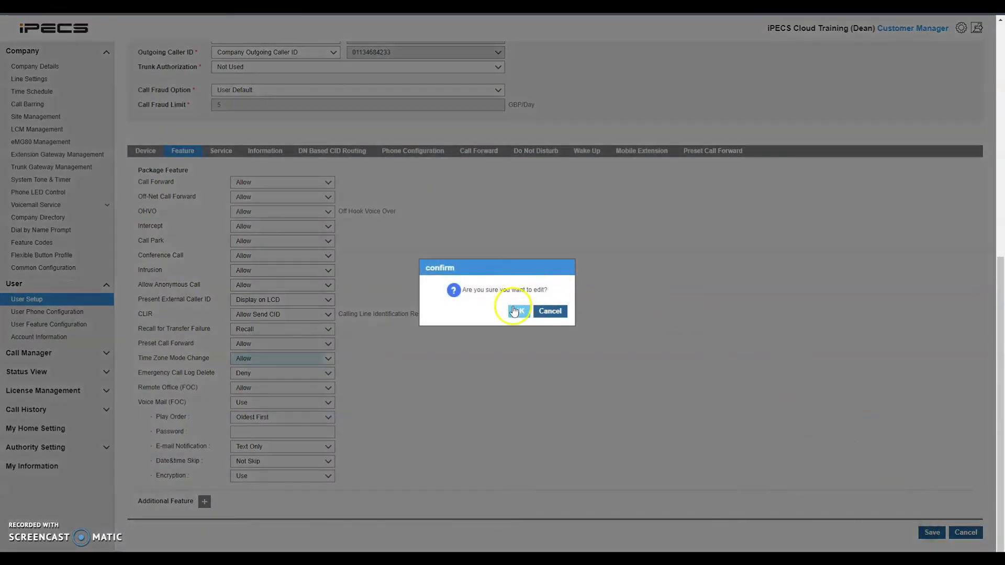
{"action": "left_click", "coordinate": [516, 312]}
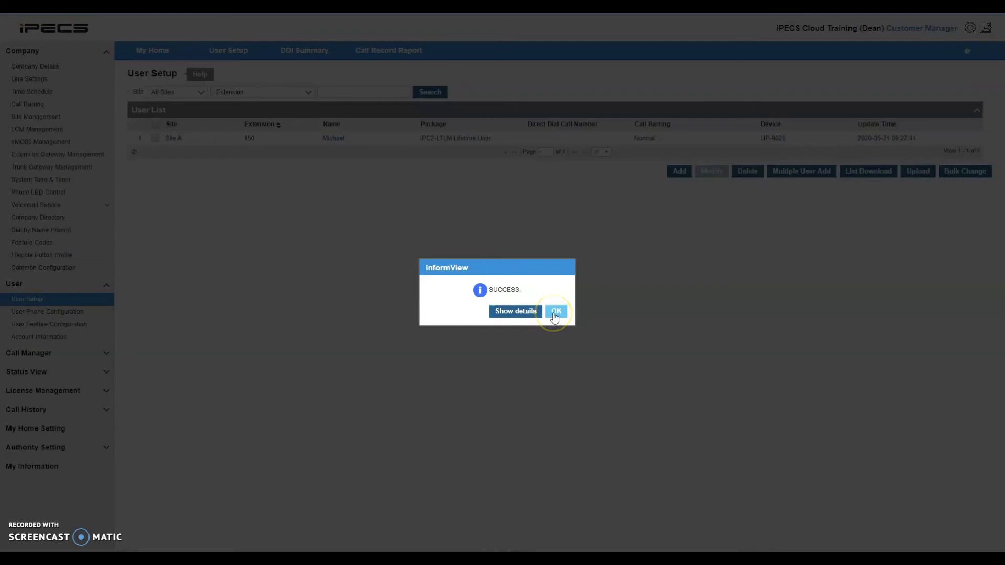
{"action": "left_click", "coordinate": [555, 311]}
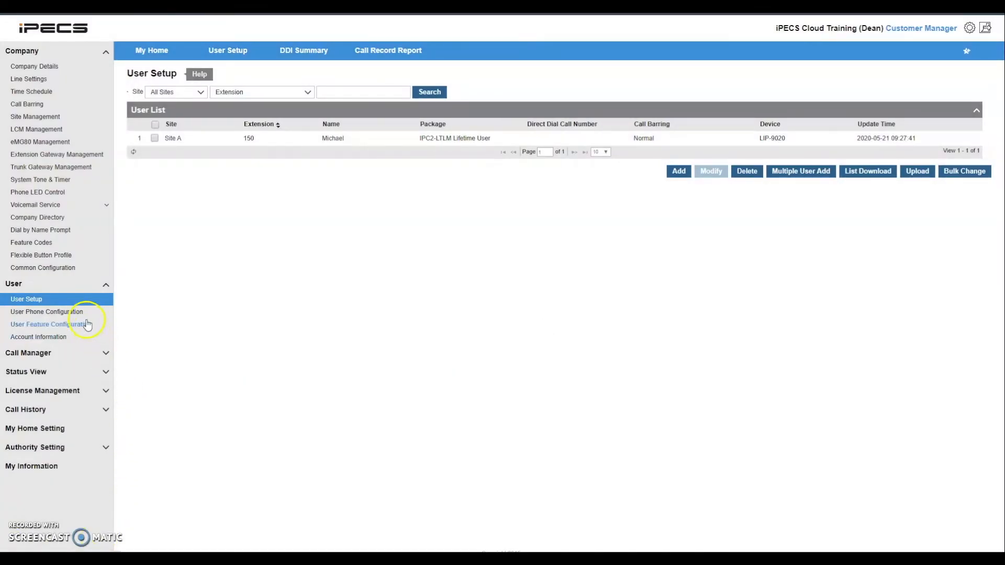
Quick-search extension 150 in User Phone Configuration and select button 2
{"action": "left_click", "coordinate": [46, 312]}
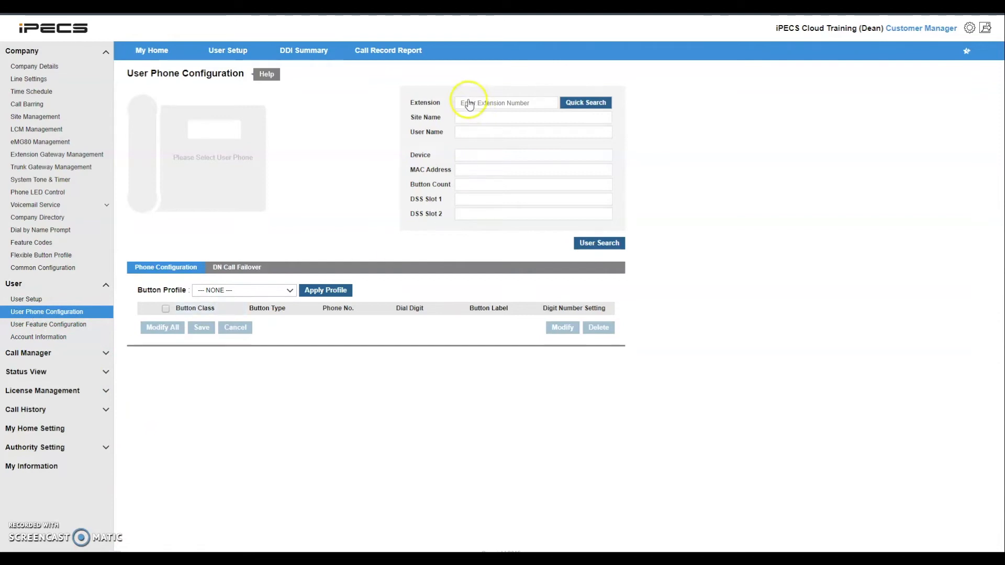
{"action": "type", "text": "1"}
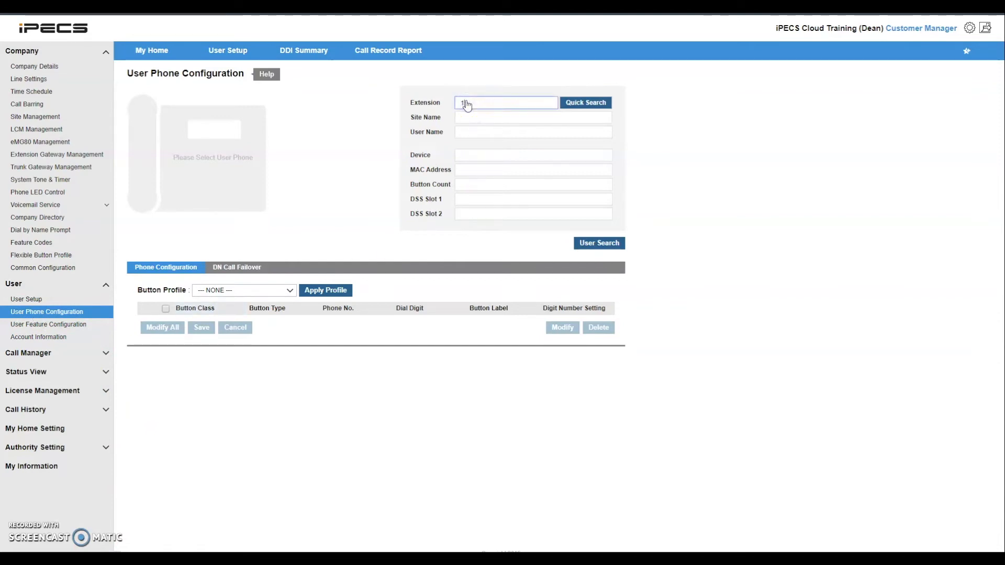
{"action": "type", "text": "150"}
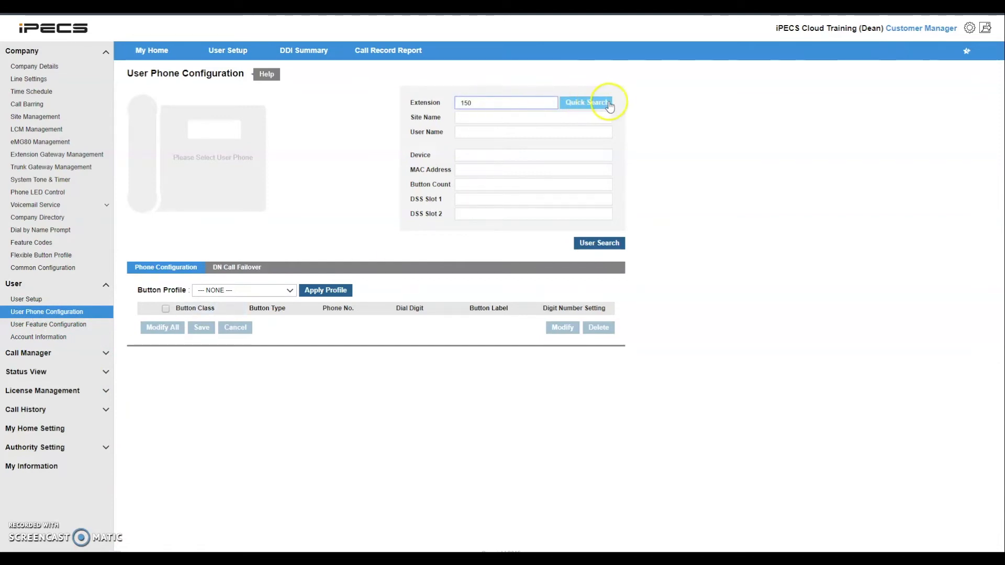
{"action": "left_click", "coordinate": [585, 102]}
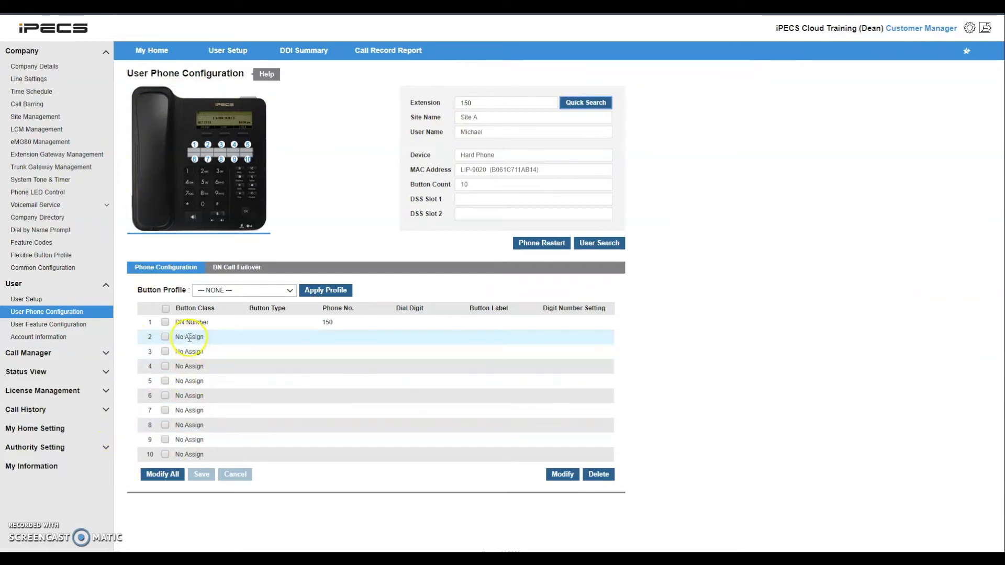
{"action": "left_click", "coordinate": [166, 337]}
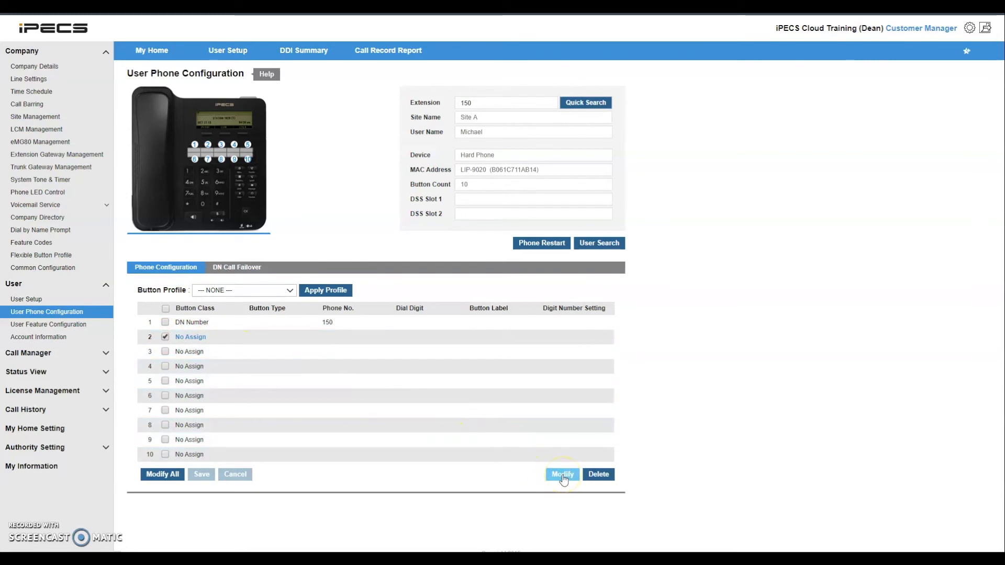
Save button 2 as a Digit key dialing 538 labelled 'Time Mode Change'
{"action": "left_click", "coordinate": [562, 474]}
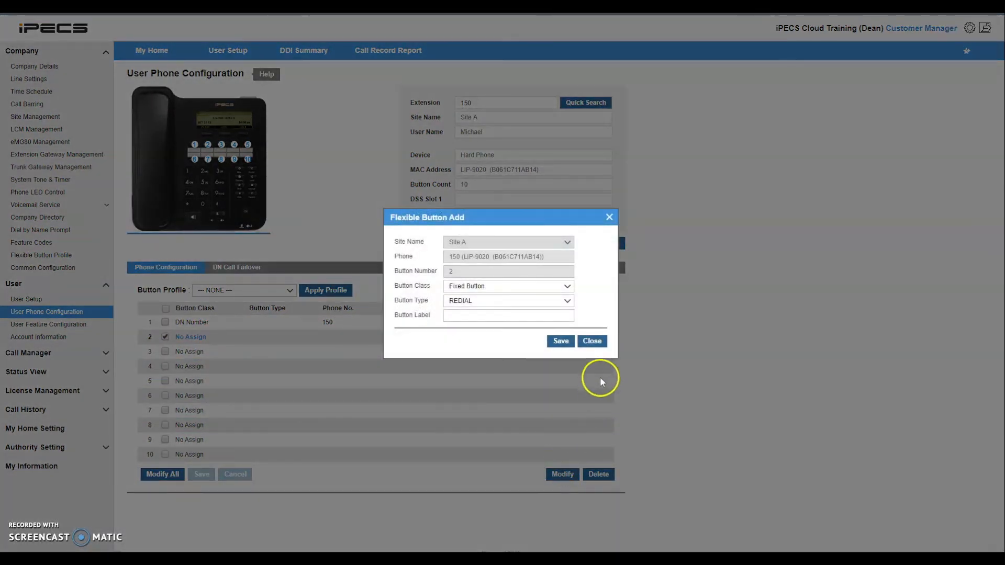
{"action": "left_click", "coordinate": [509, 286]}
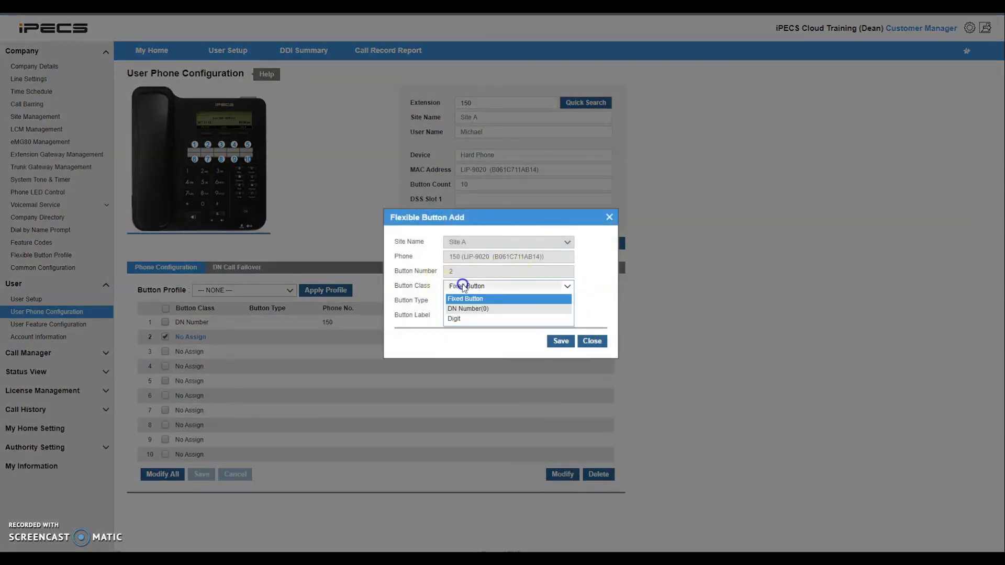
{"action": "left_click", "coordinate": [454, 319]}
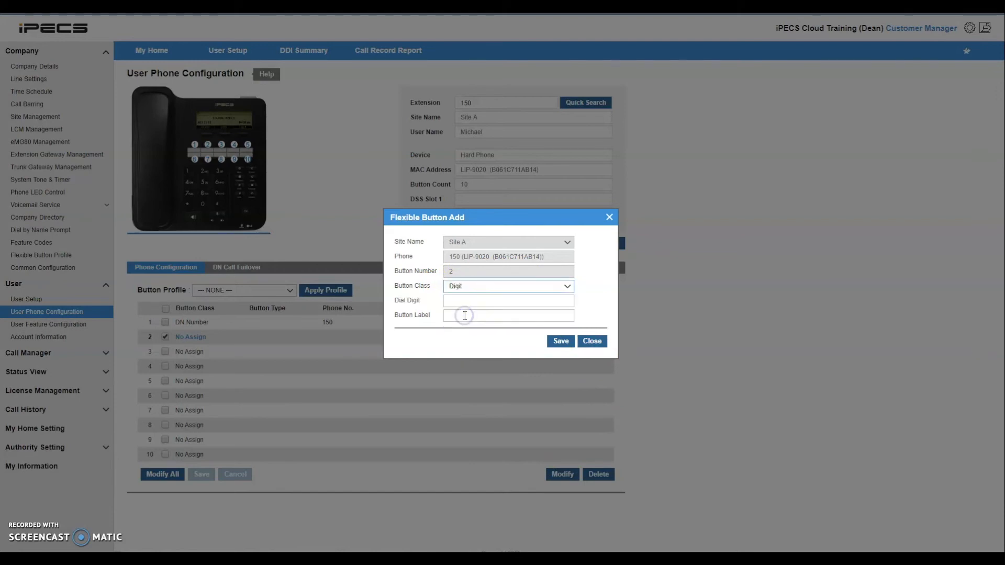
{"action": "left_click", "coordinate": [508, 300]}
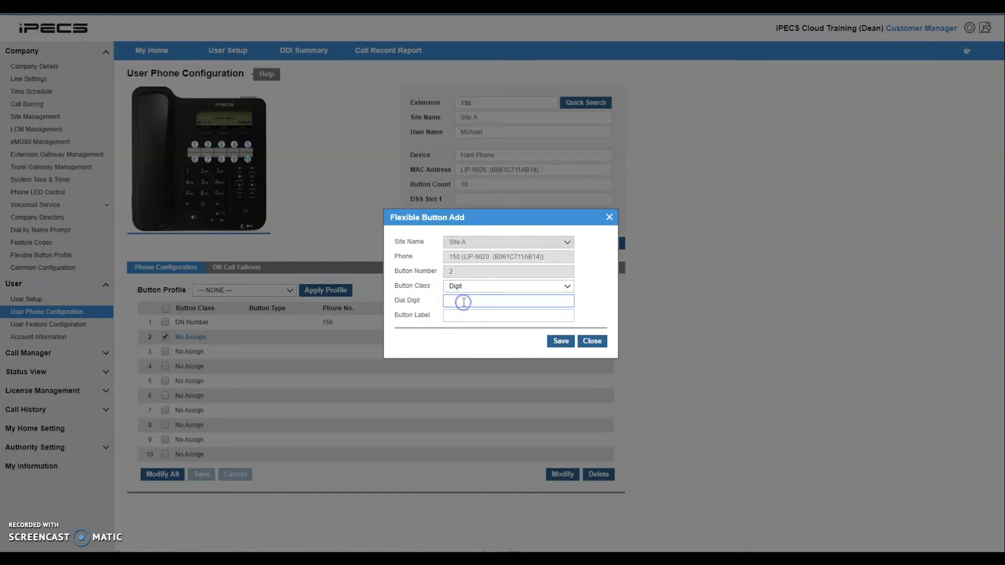
{"action": "type", "text": "538"}
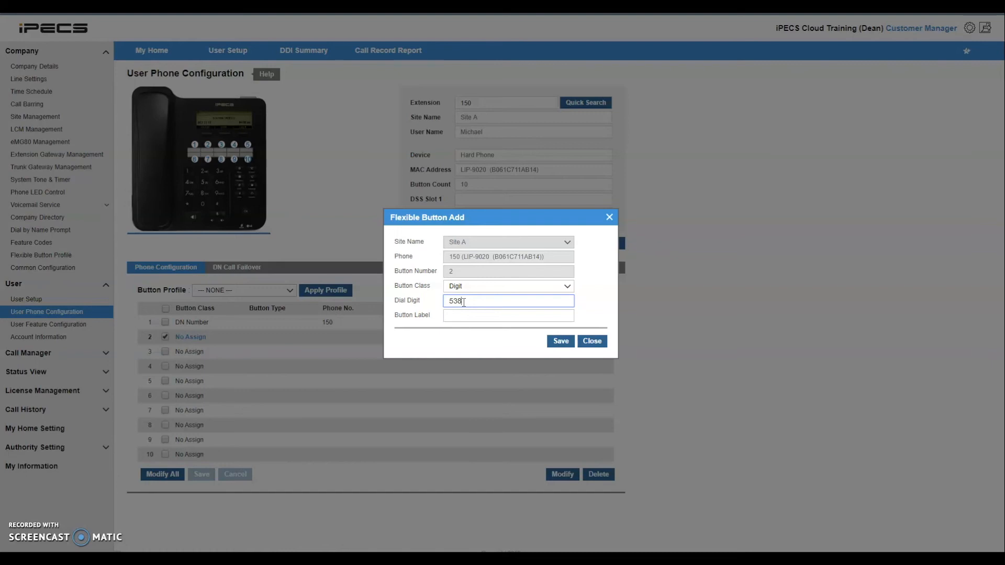
{"action": "left_click", "coordinate": [508, 315]}
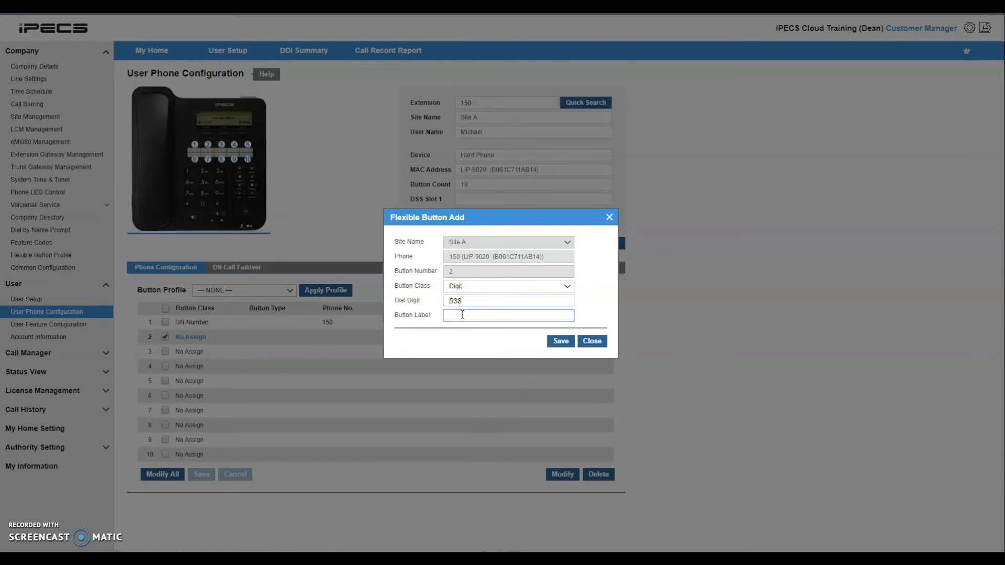
{"action": "type", "text": "Time Mode Cha"}
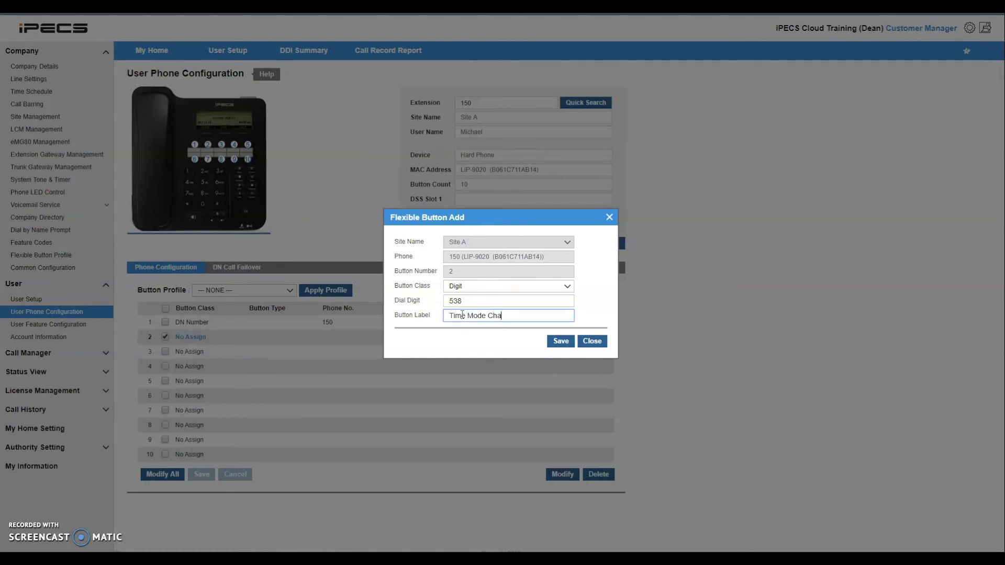
{"action": "left_click", "coordinate": [561, 341]}
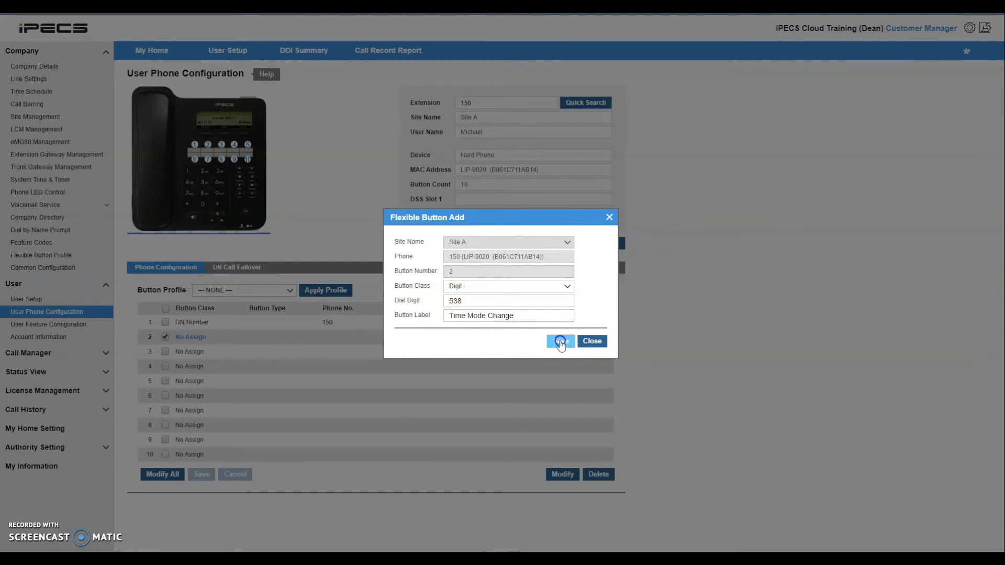
{"action": "left_click", "coordinate": [560, 341]}
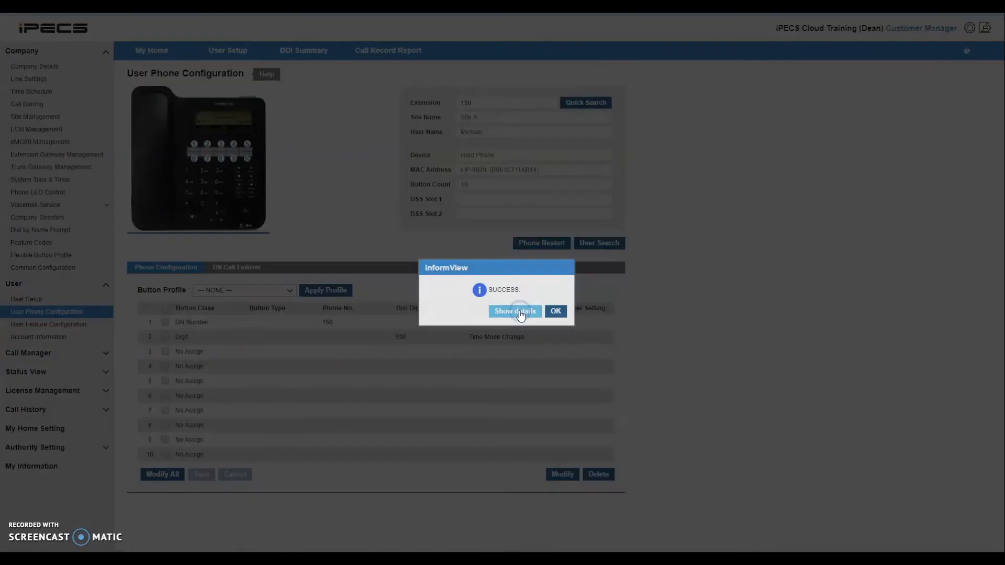
{"action": "left_click", "coordinate": [556, 310]}
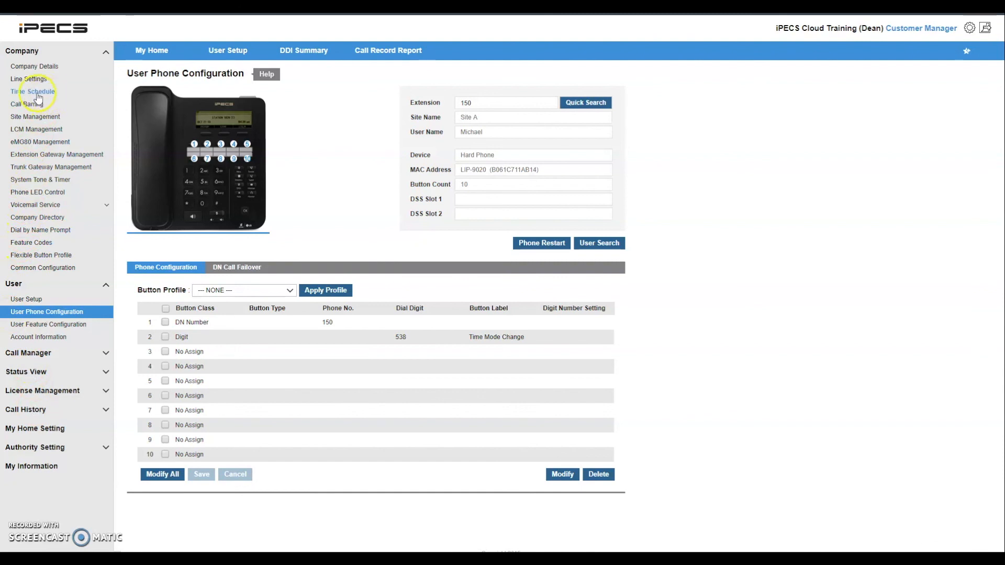
Reopen the Normal time schedule to confirm Manual change mode set to Night
{"action": "left_click", "coordinate": [31, 91]}
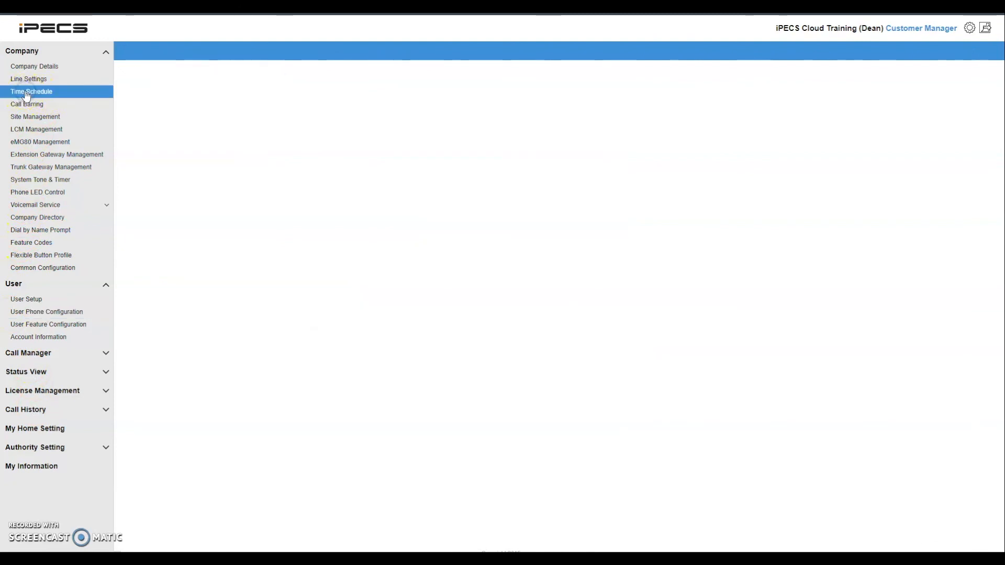
{"action": "left_click", "coordinate": [31, 91]}
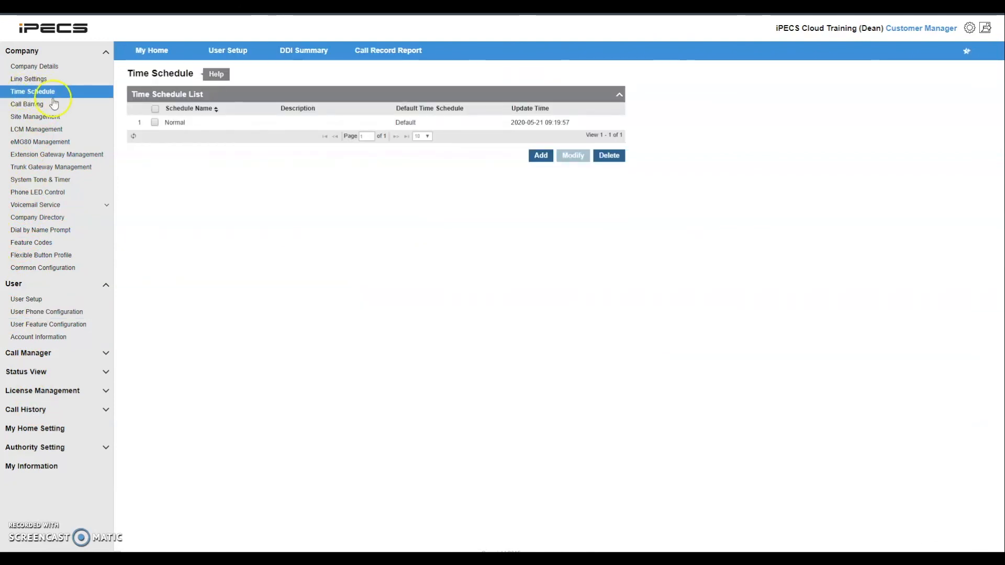
{"action": "left_click", "coordinate": [173, 122]}
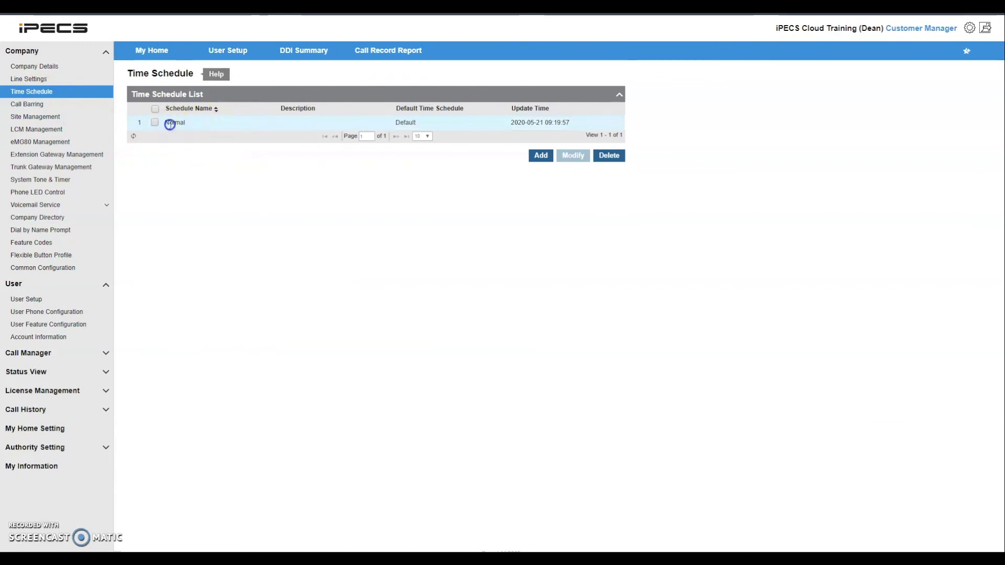
{"action": "left_click", "coordinate": [169, 122]}
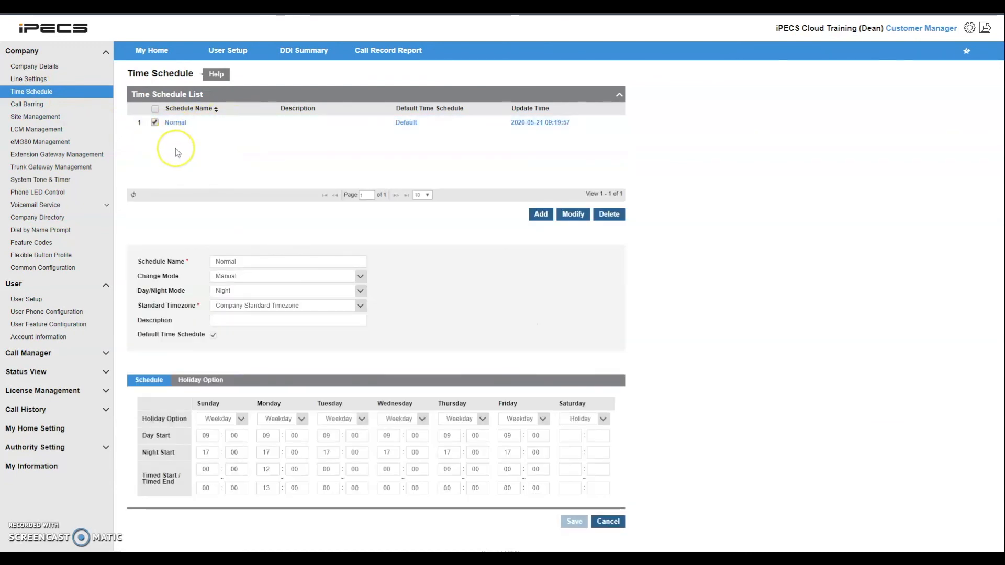
{"action": "mouse_move", "coordinate": [173, 276]}
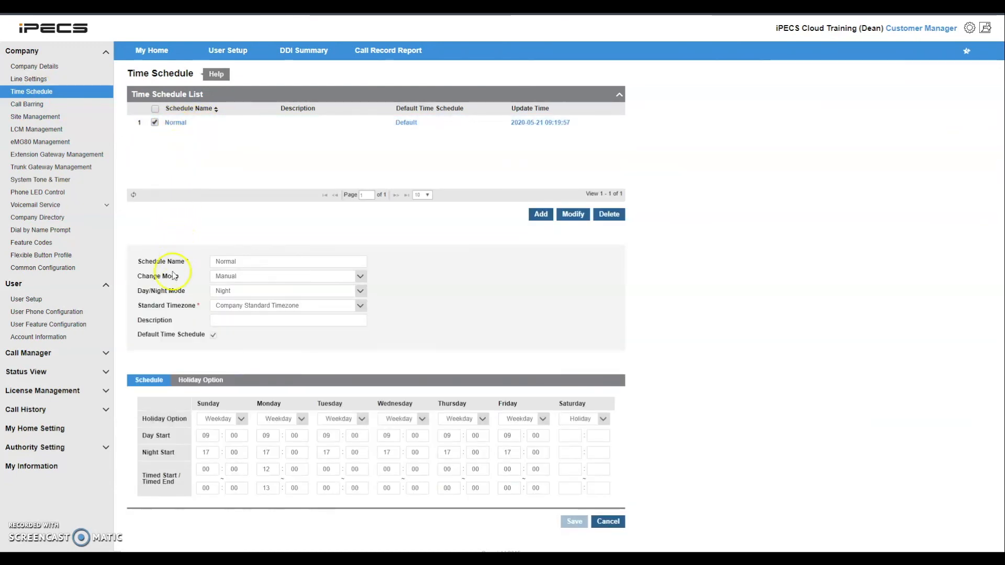